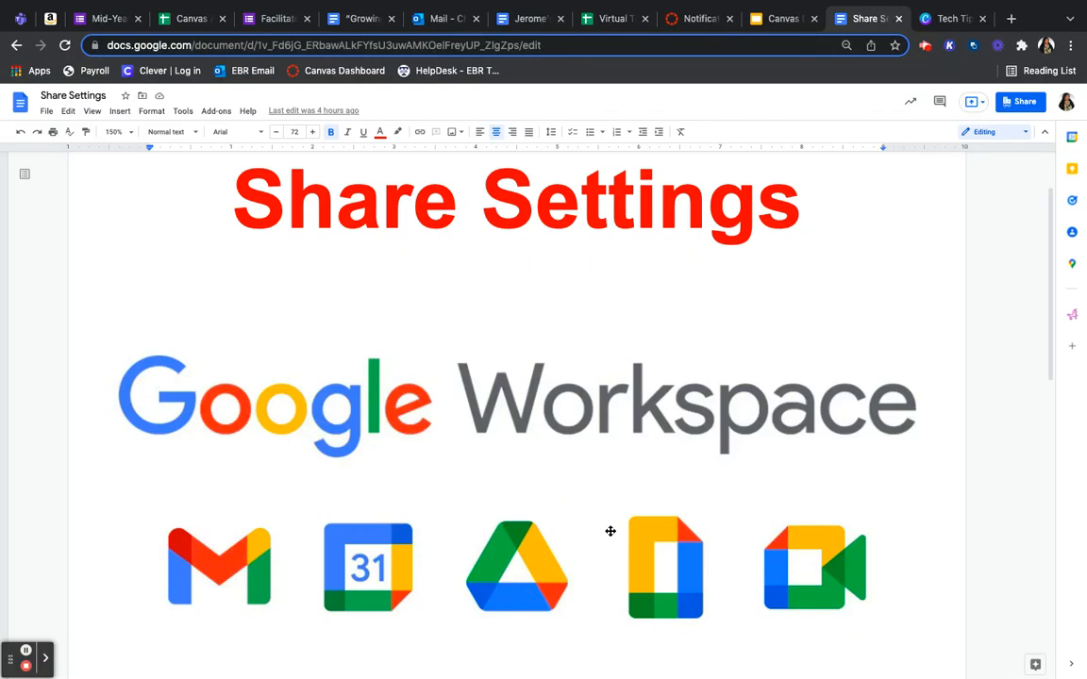
mouse_move(773, 266)
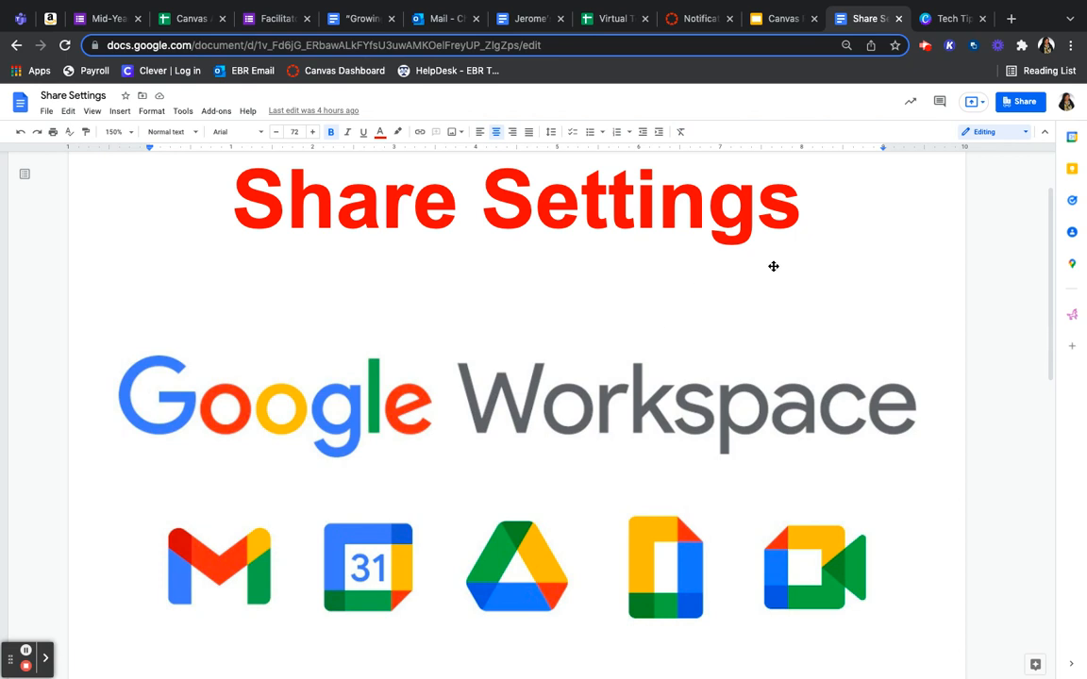
mouse_move(1020, 102)
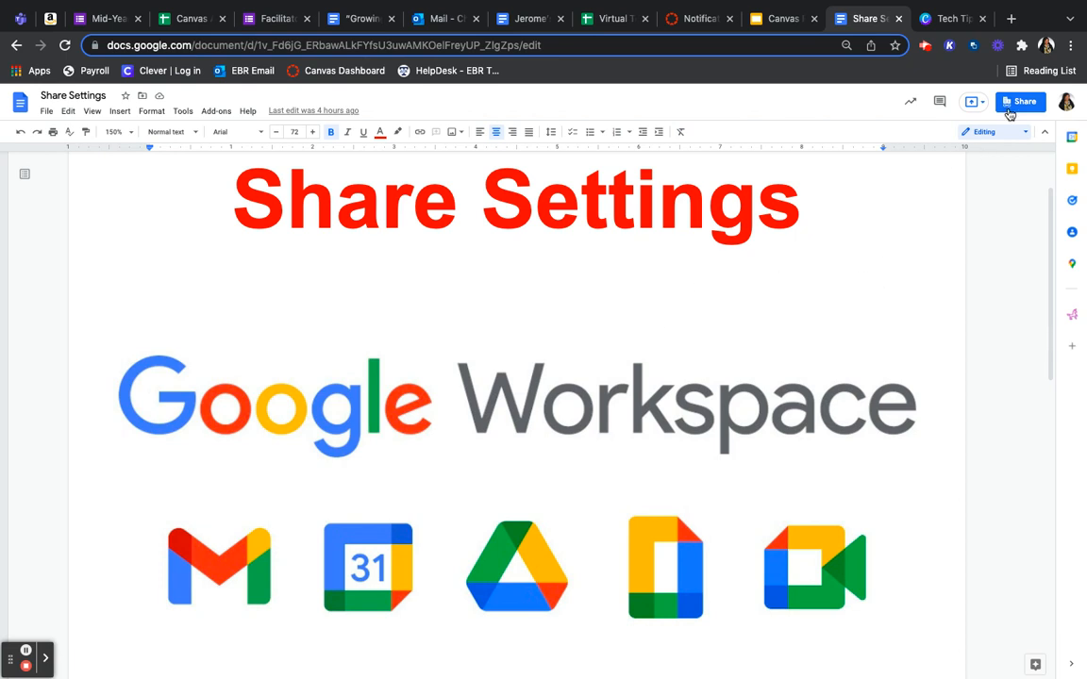
- Bring up the sharing options for the Share Settings document
left_click(1020, 101)
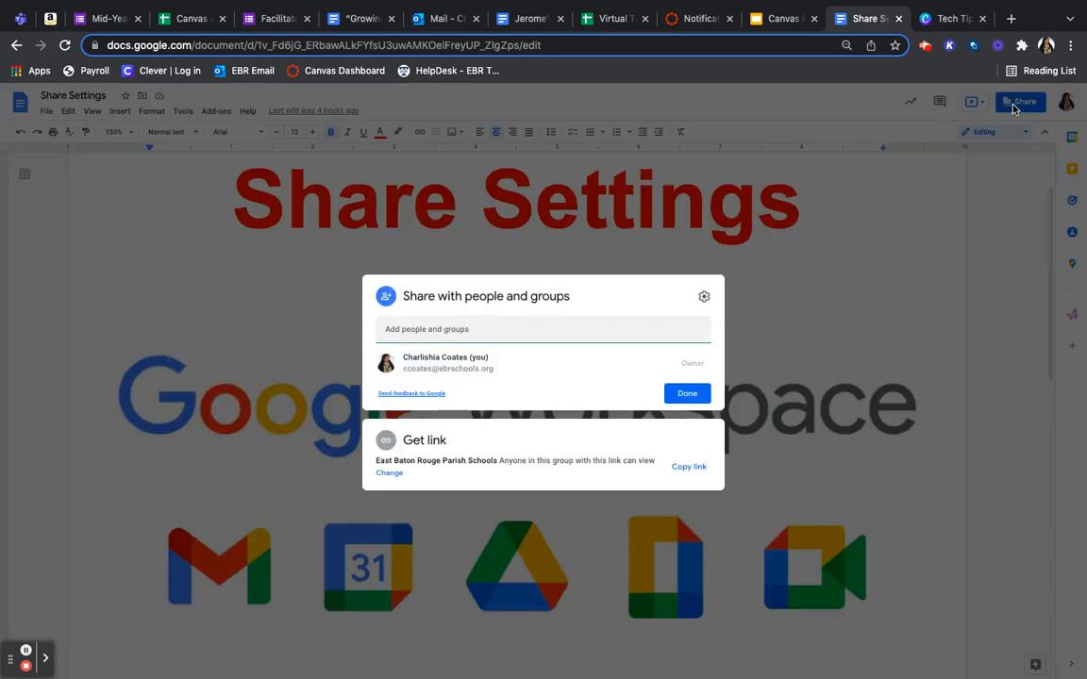
mouse_move(810, 297)
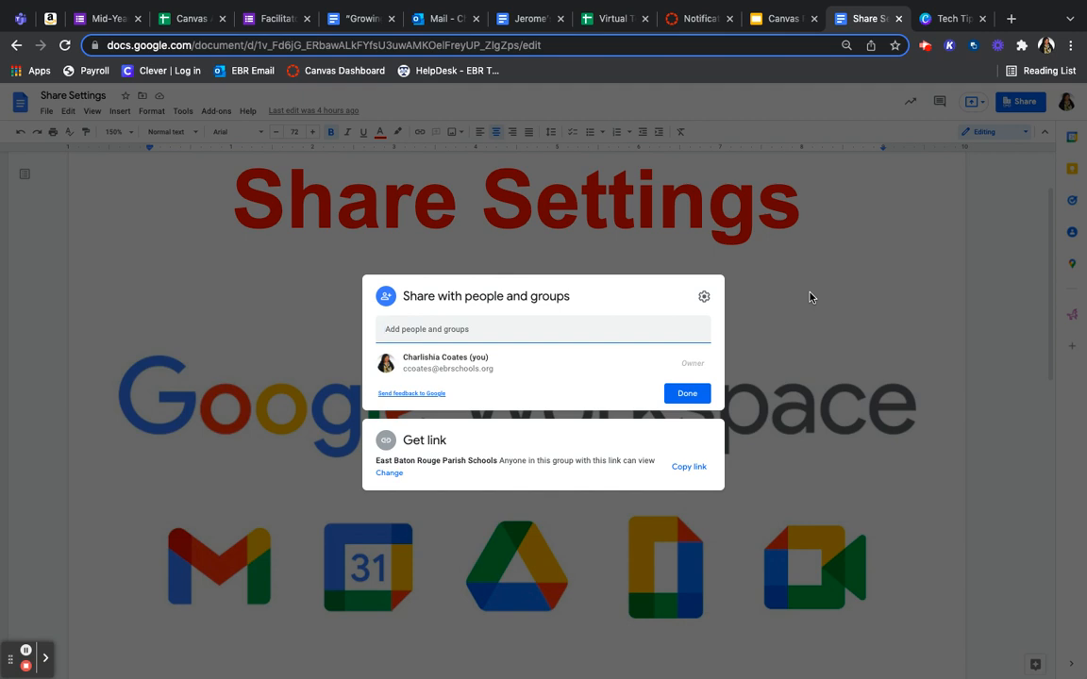
mouse_move(590, 287)
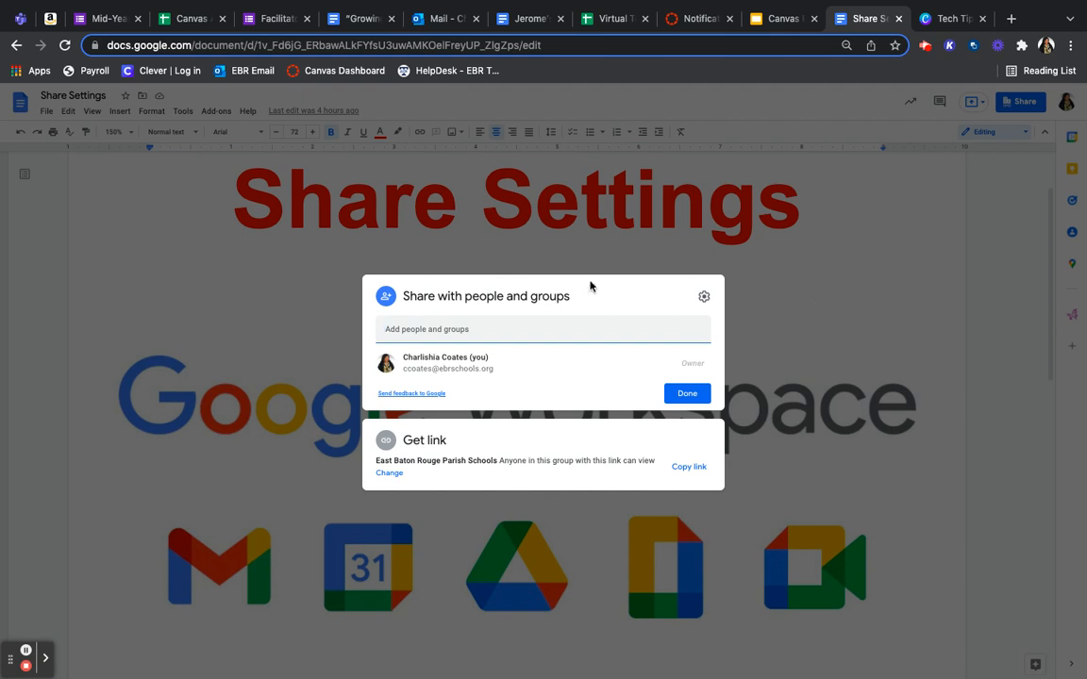
mouse_move(798, 303)
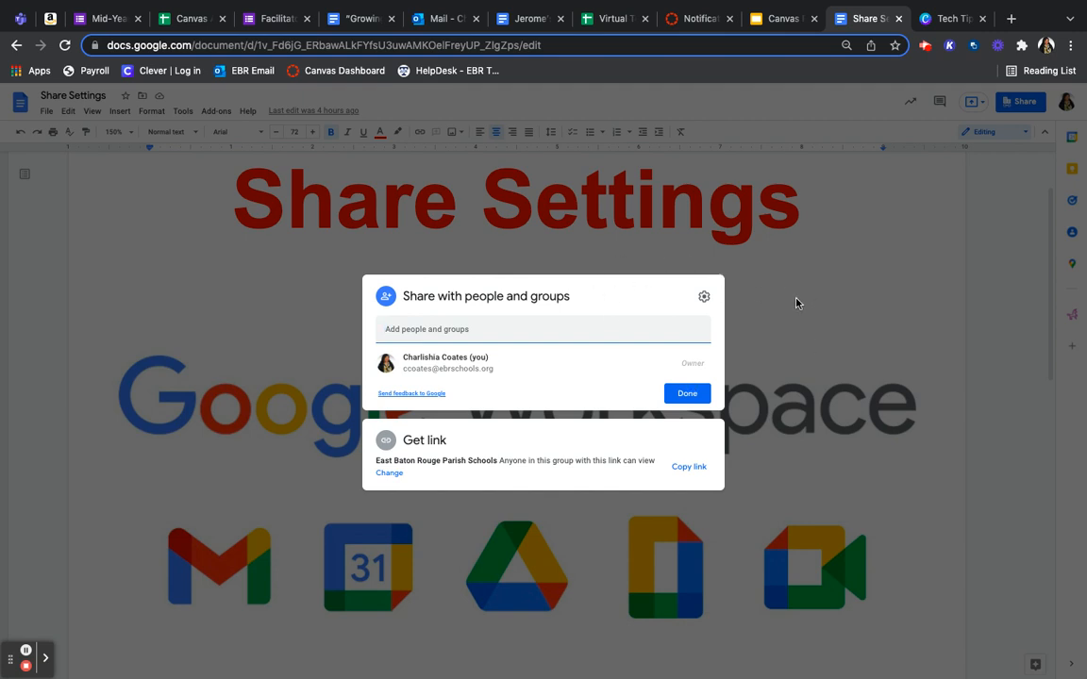
mouse_move(727, 541)
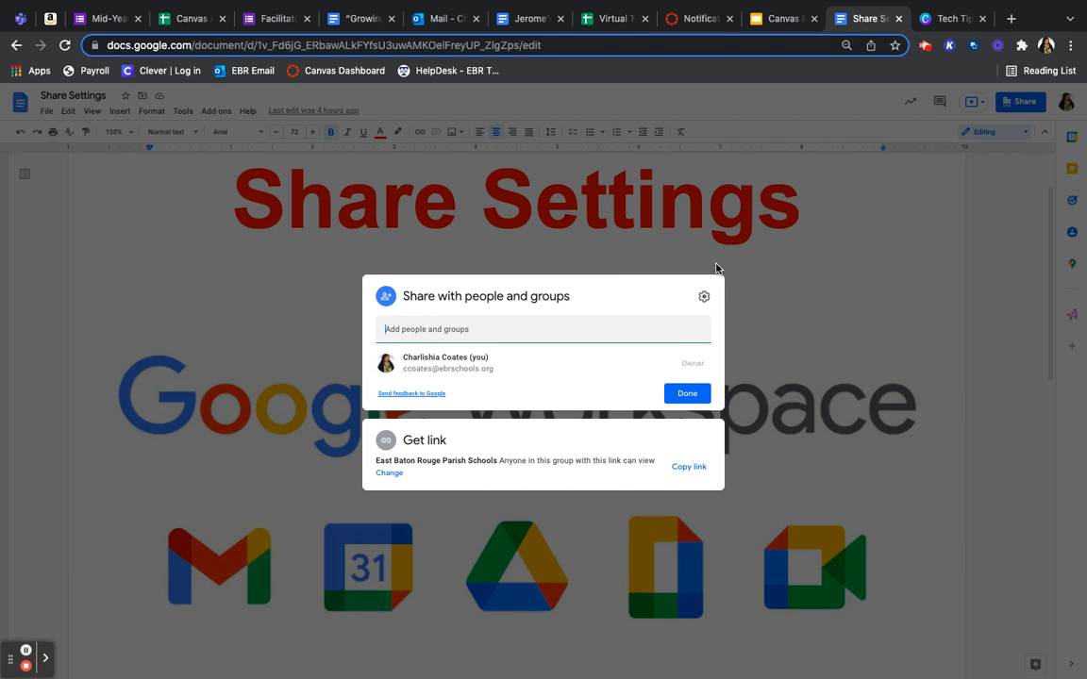
left_click(704, 296)
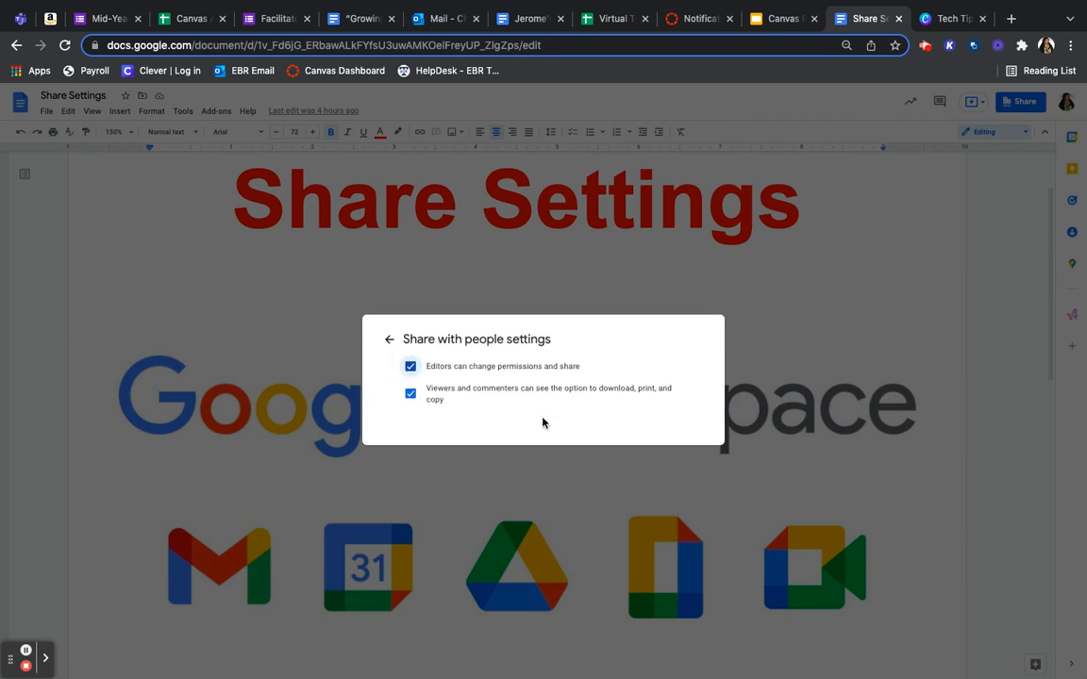
mouse_move(444, 381)
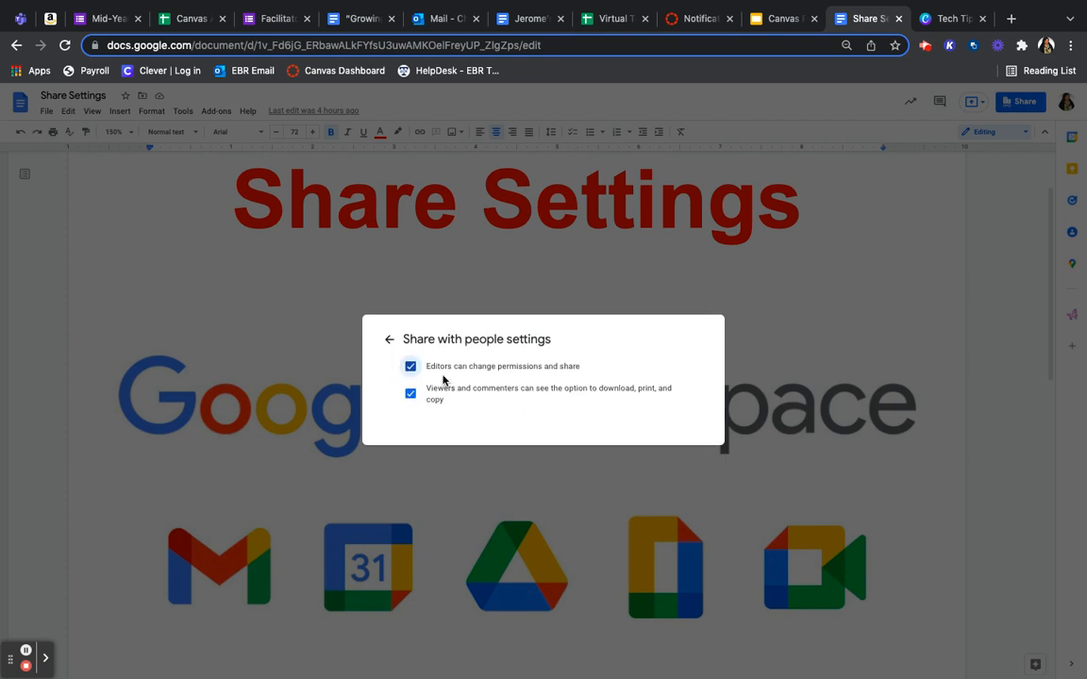
mouse_move(588, 380)
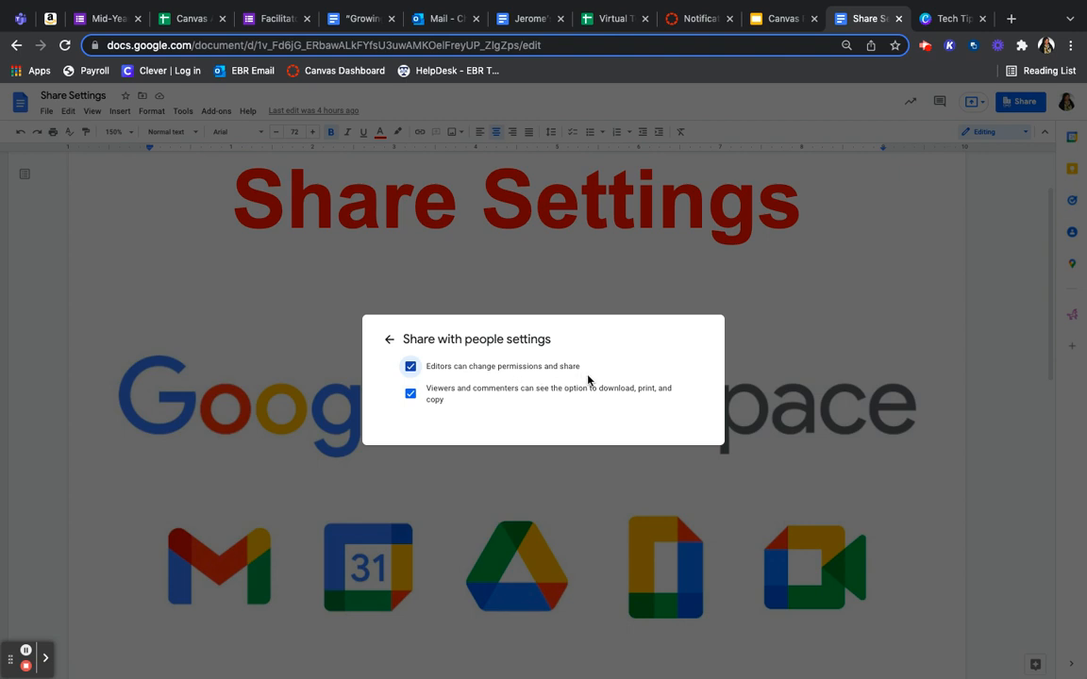
mouse_move(412, 378)
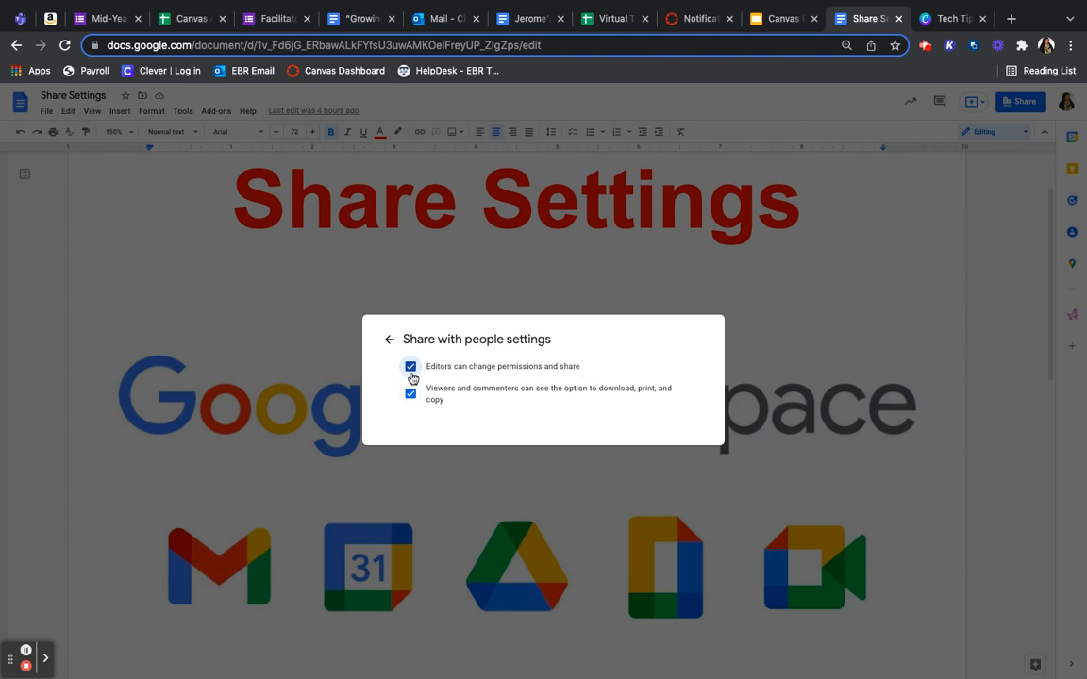
left_click(411, 366)
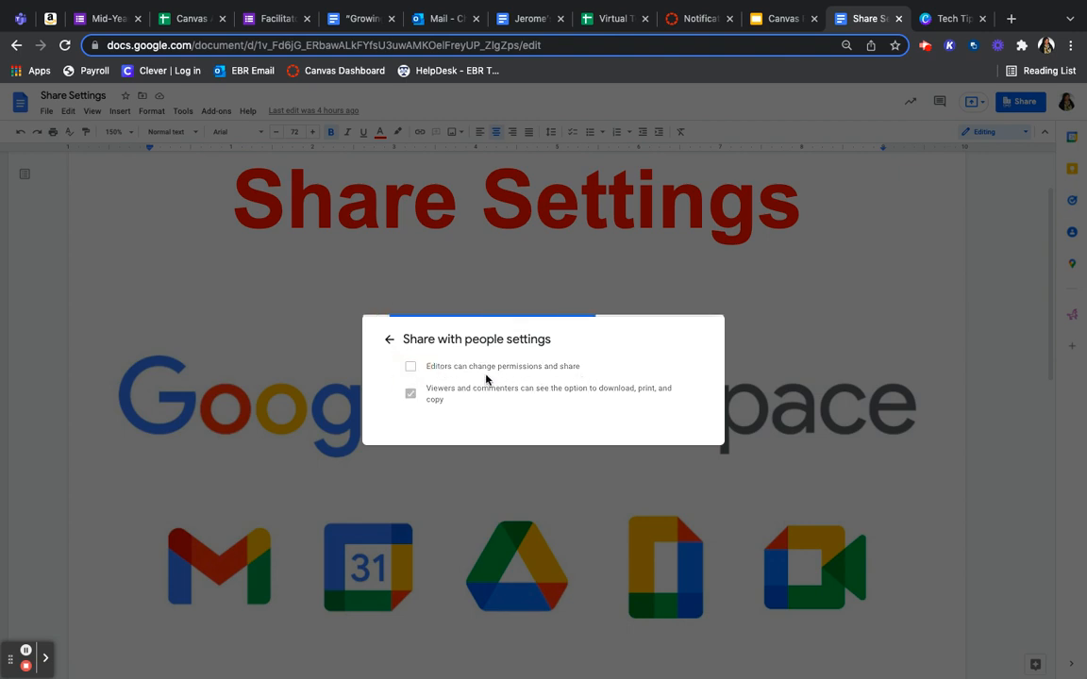
left_click(411, 366)
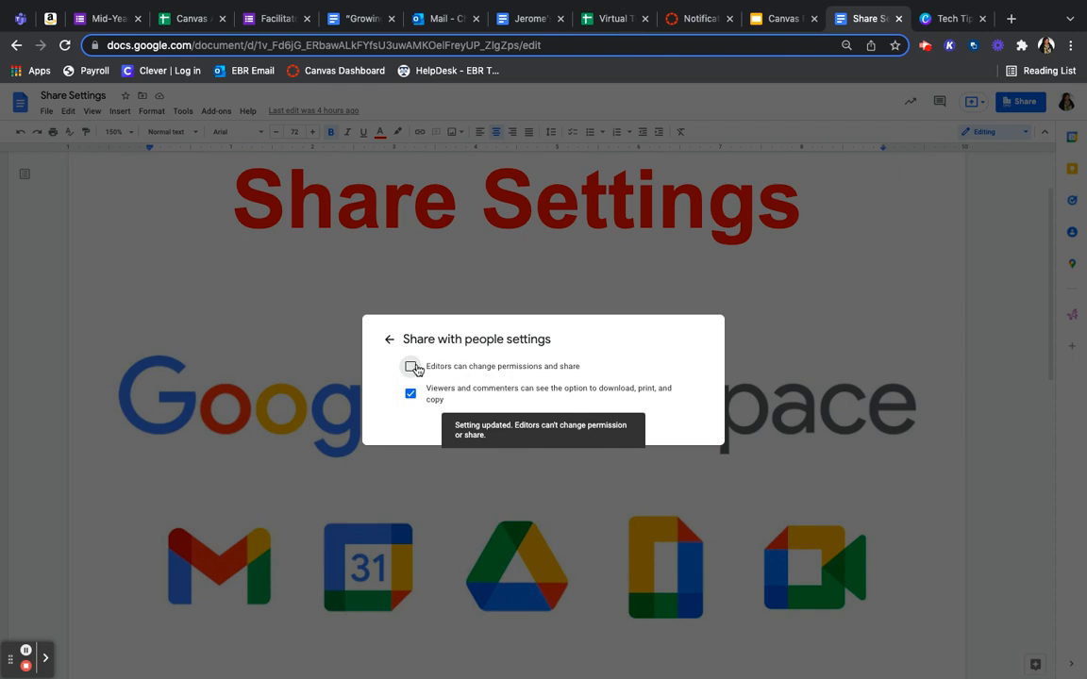
left_click(410, 366)
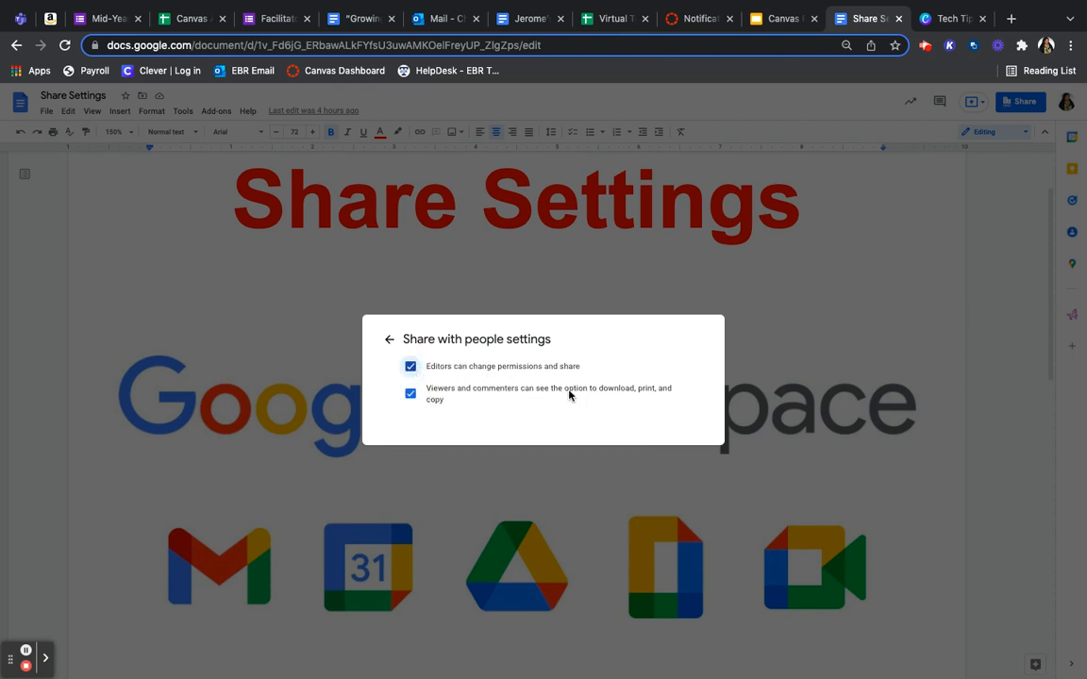
mouse_move(627, 403)
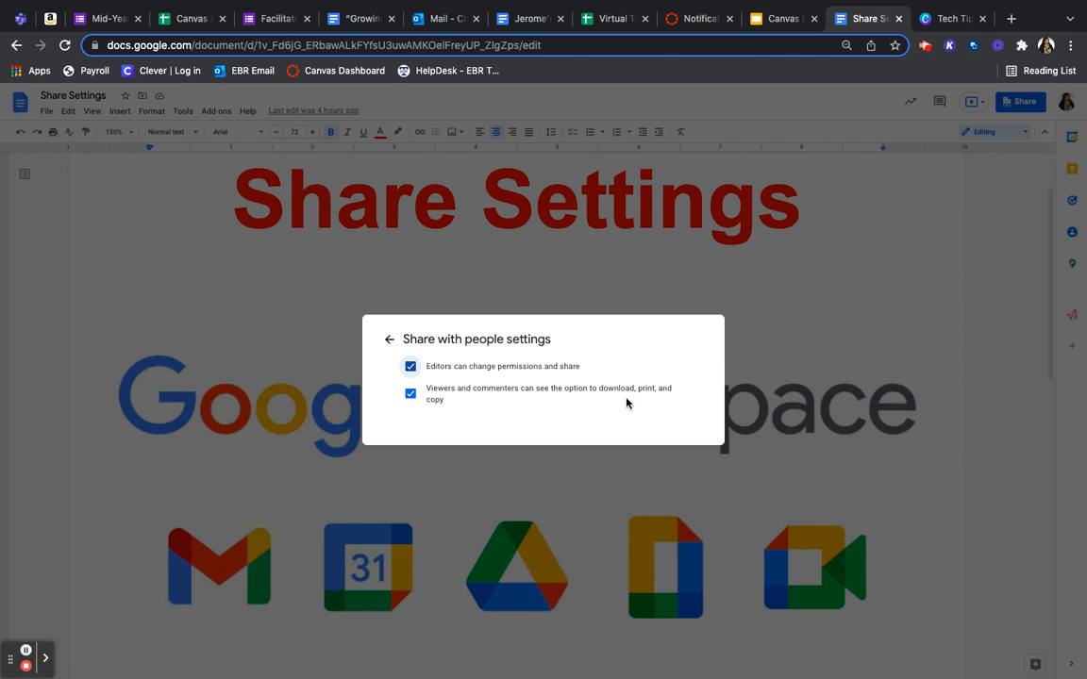
mouse_move(555, 387)
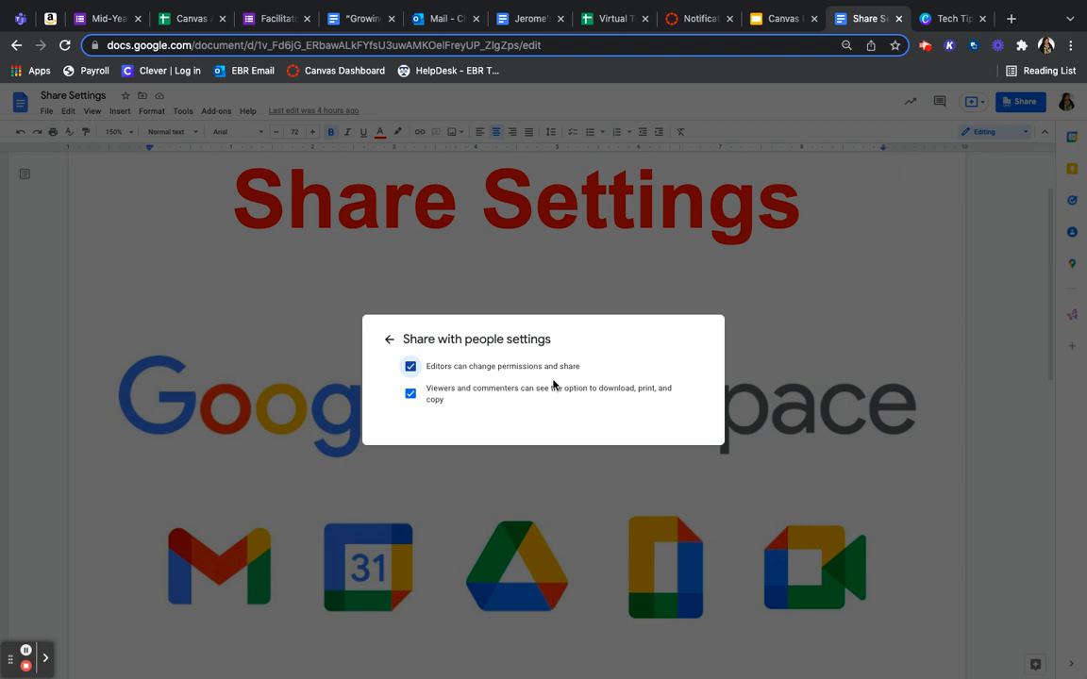
mouse_move(482, 402)
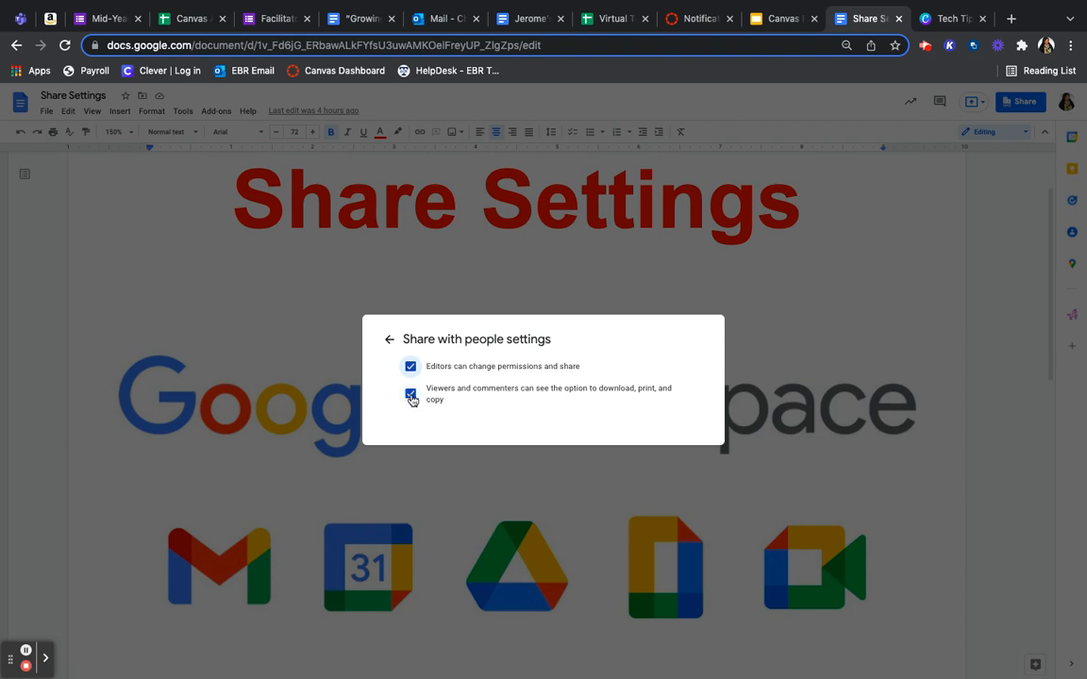
left_click(410, 394)
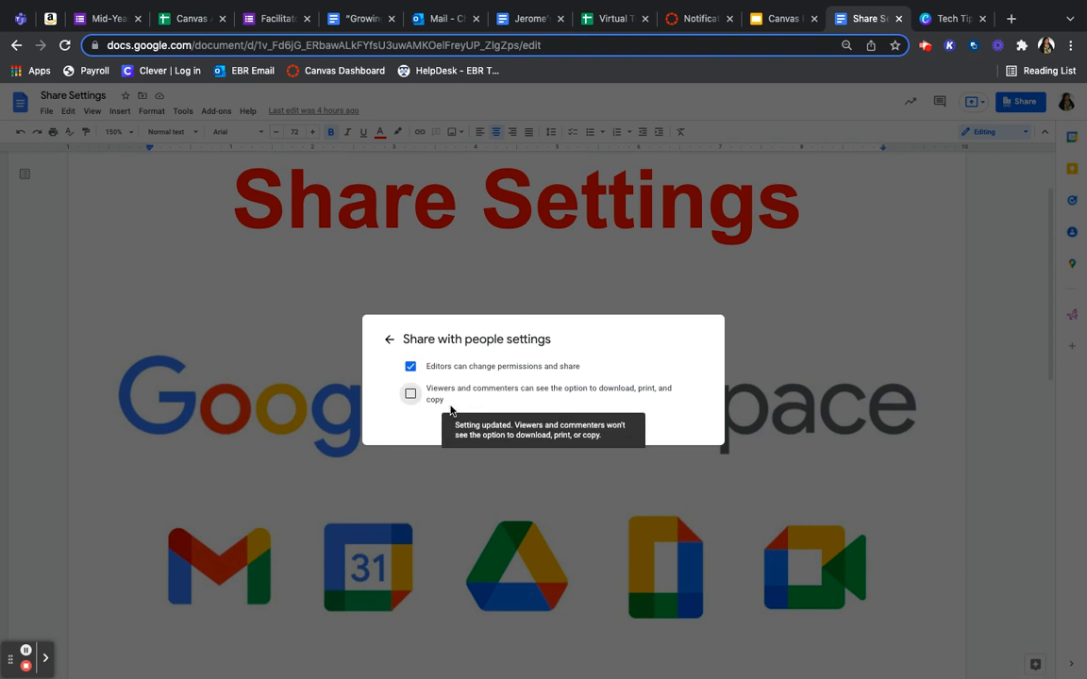
left_click(409, 393)
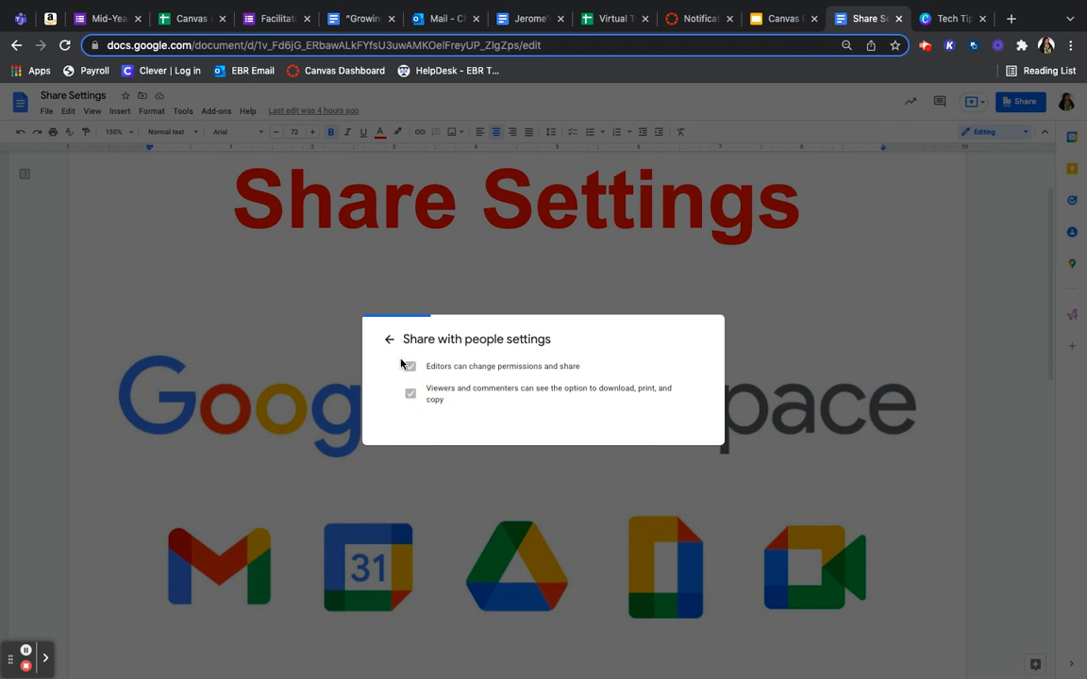
left_click(388, 339)
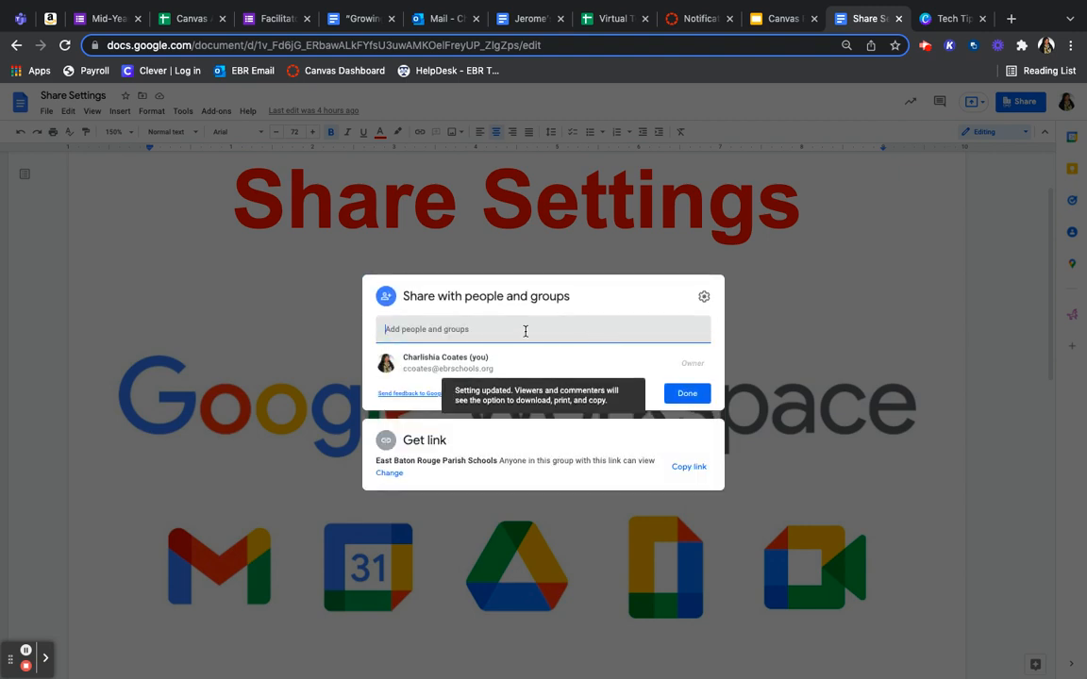
- Close sharing with Done and reopen it to show the link details
left_click(521, 329)
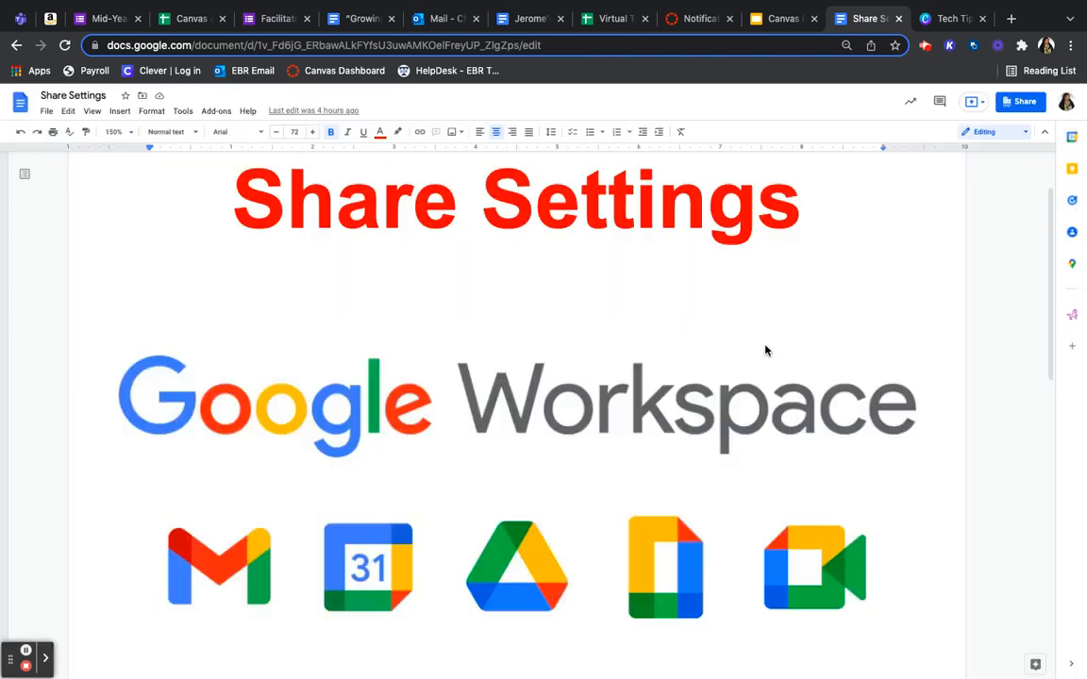
left_click(1020, 101)
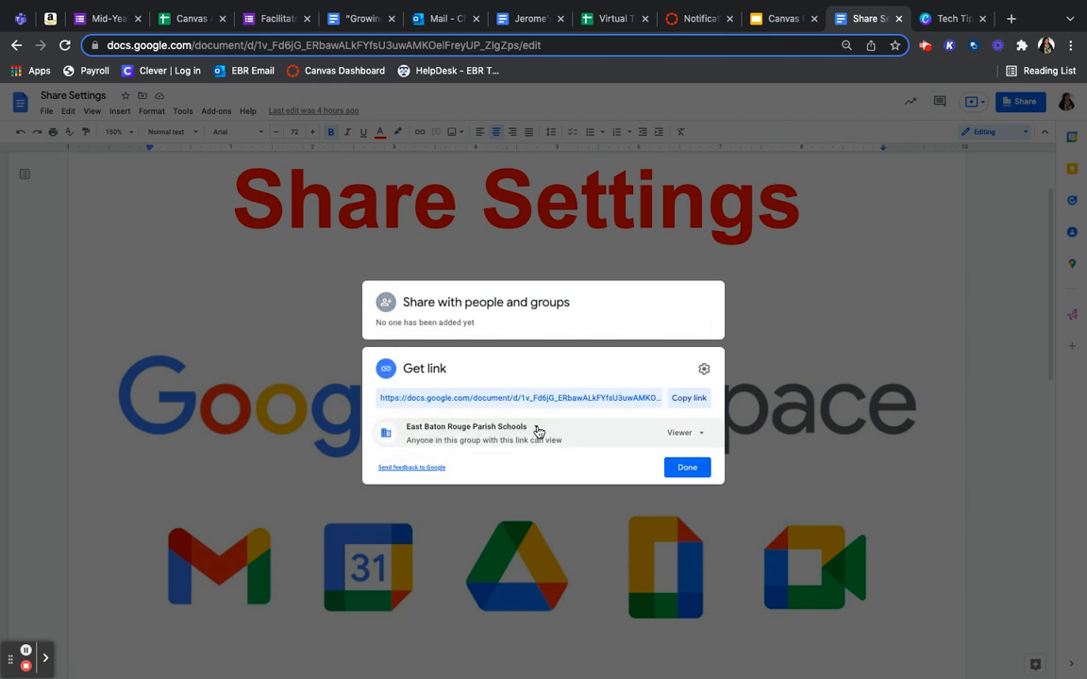
left_click(466, 432)
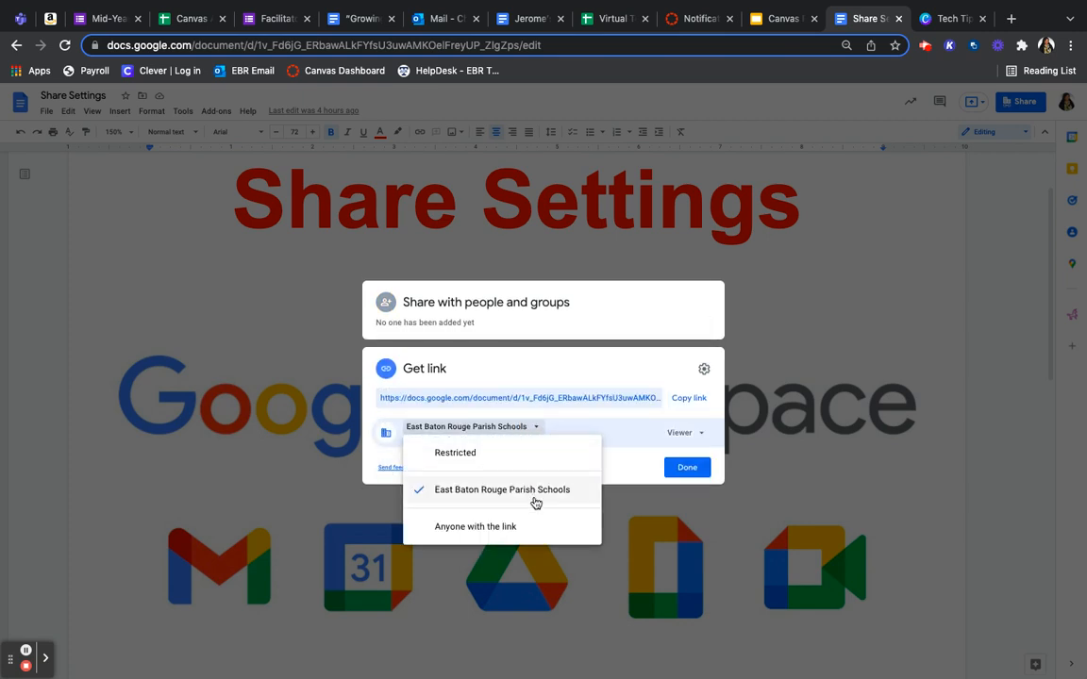
mouse_move(522, 460)
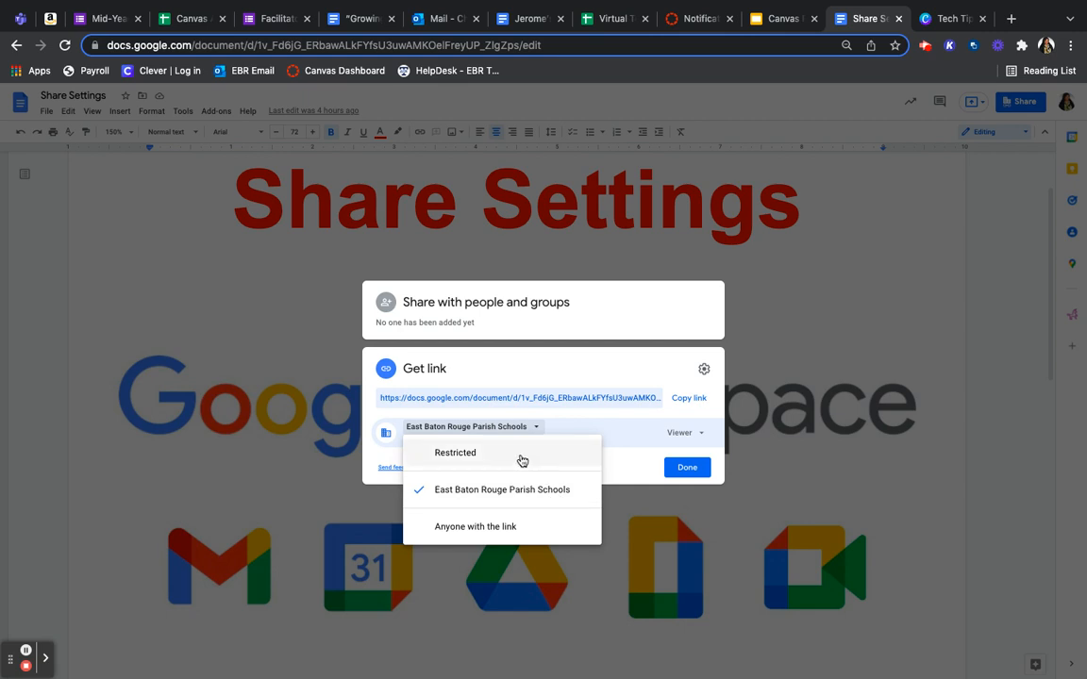
mouse_move(540, 541)
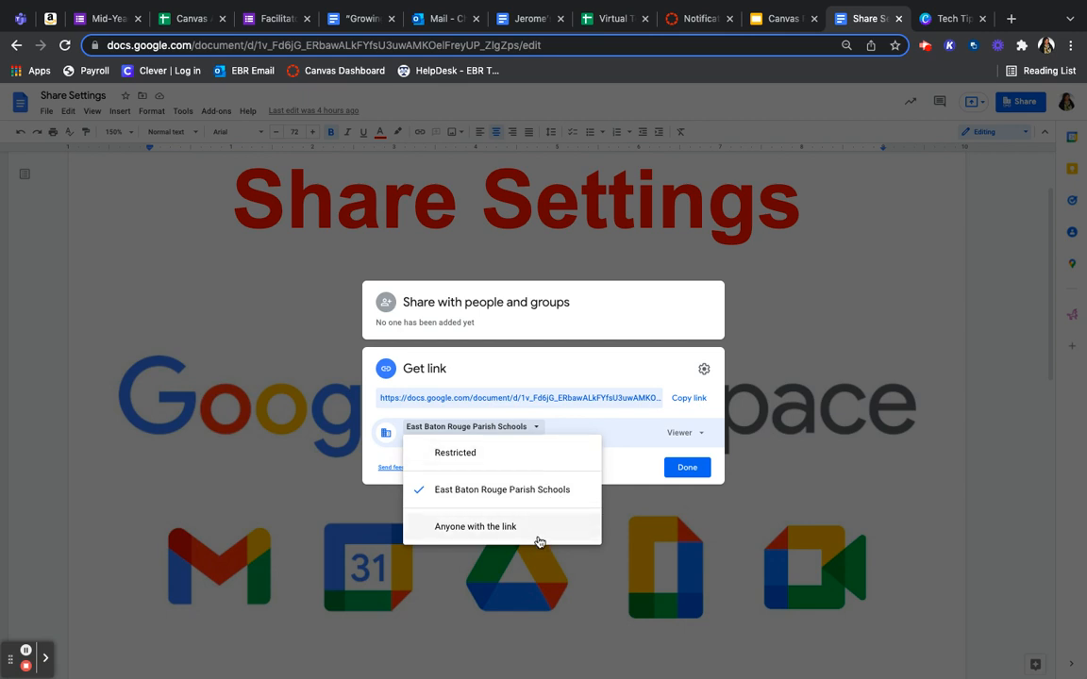
mouse_move(501, 527)
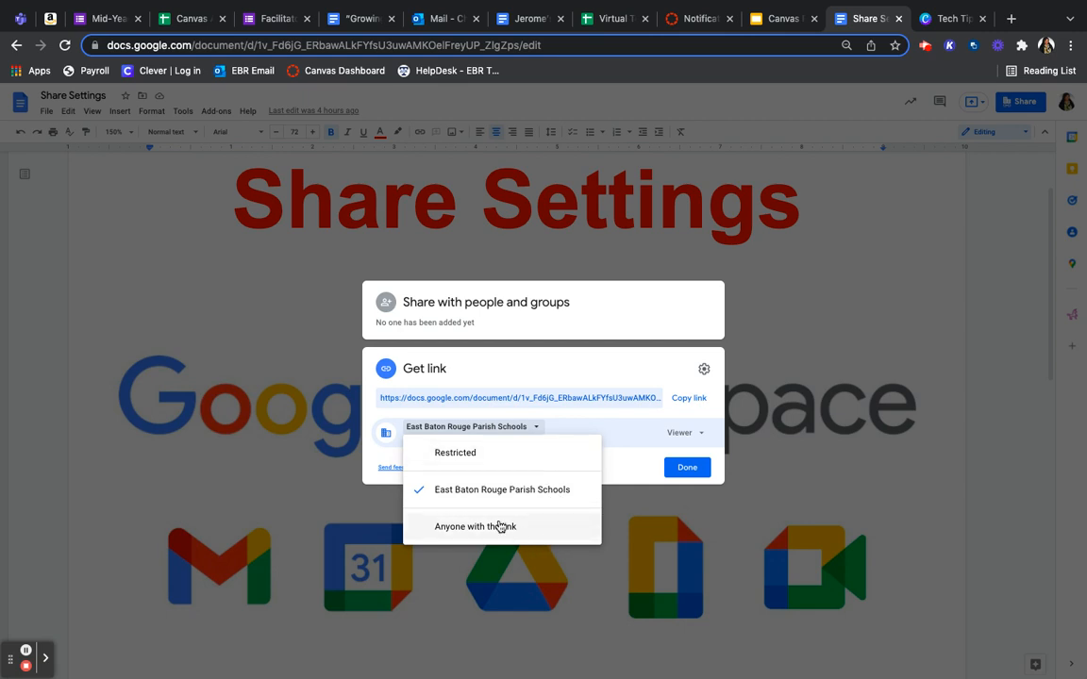
mouse_move(632, 475)
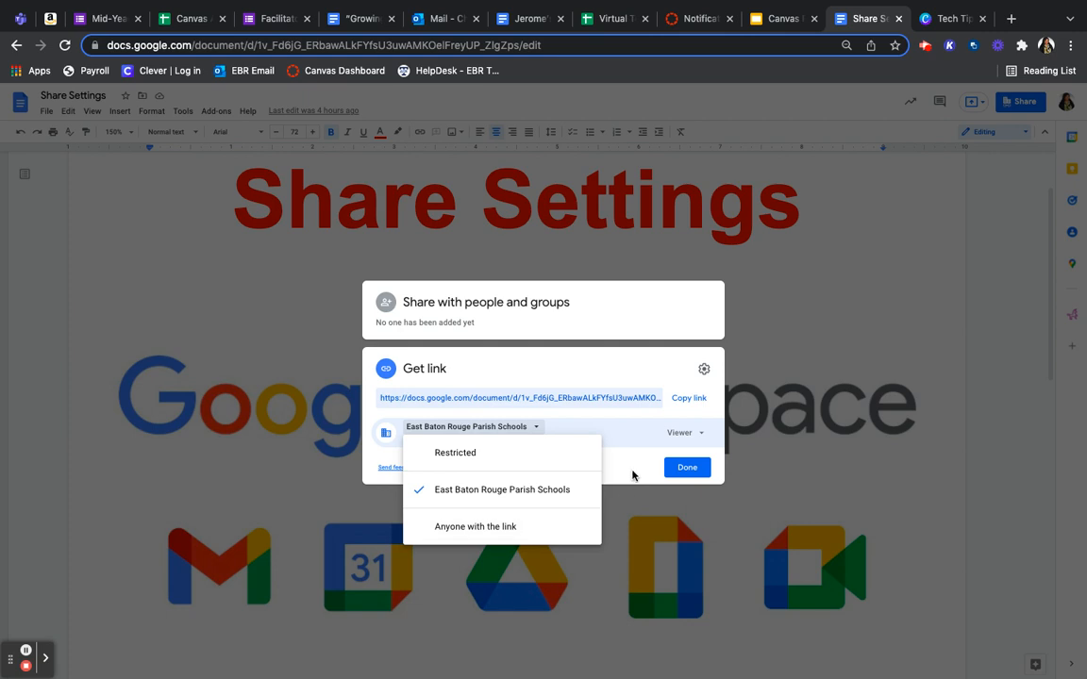
left_click(502, 489)
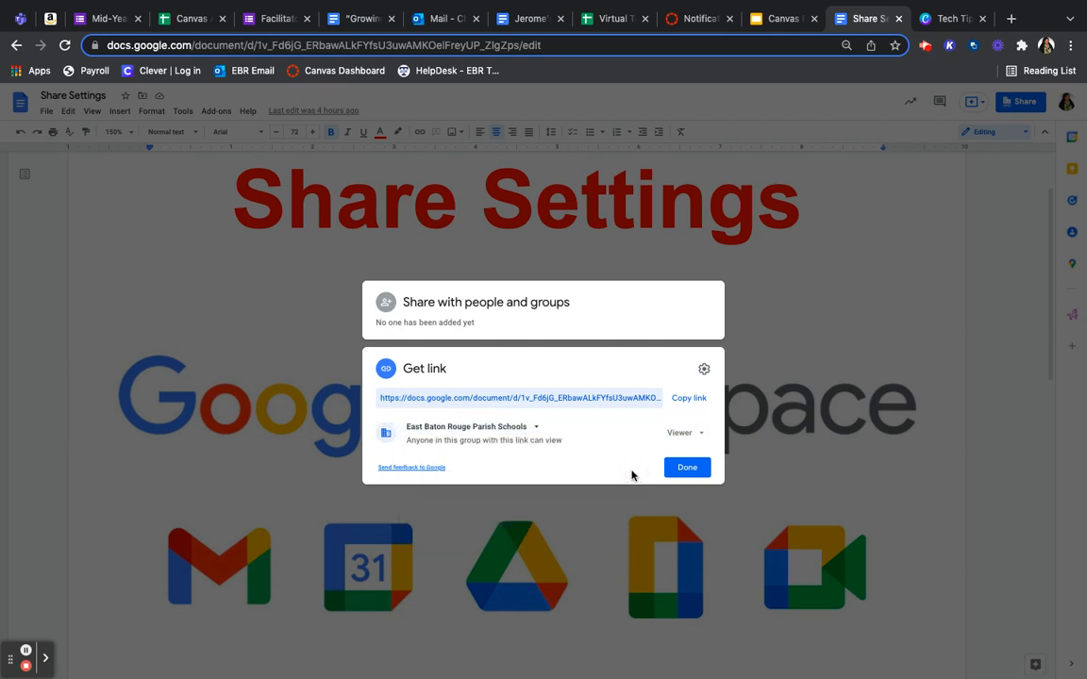